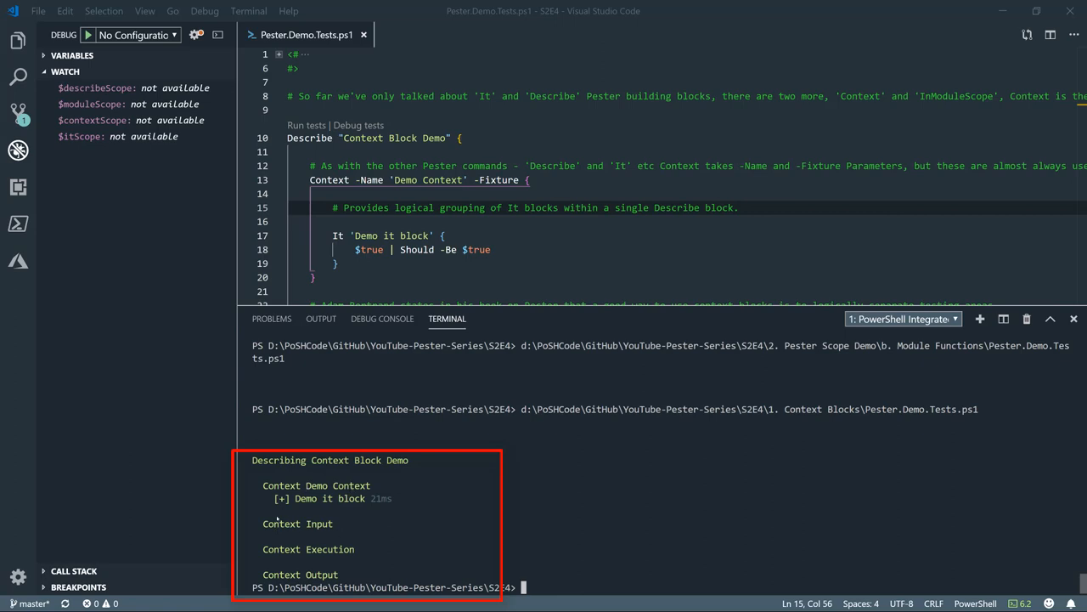
mouse_move(367, 580)
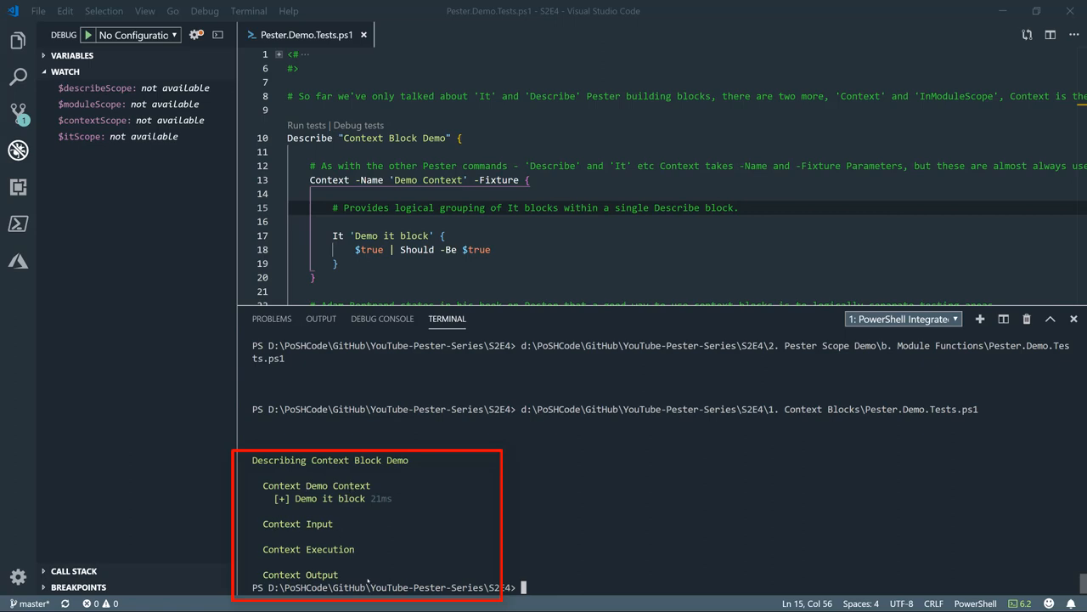
Step: Scroll the Context Block Demo results before opening the Pester Scopes test file
scroll(down, 3)
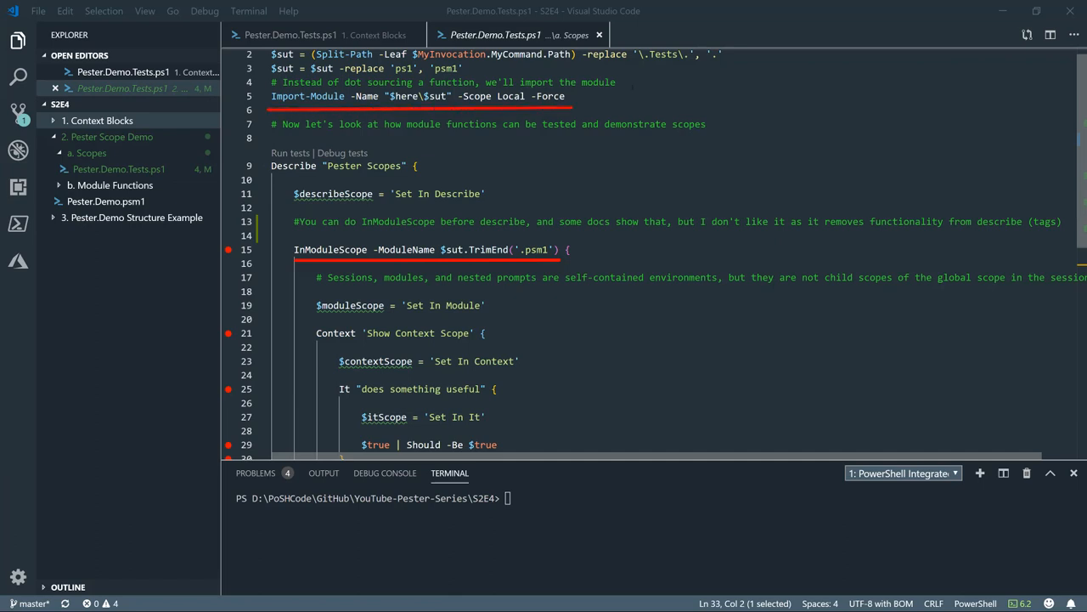
mouse_move(293, 166)
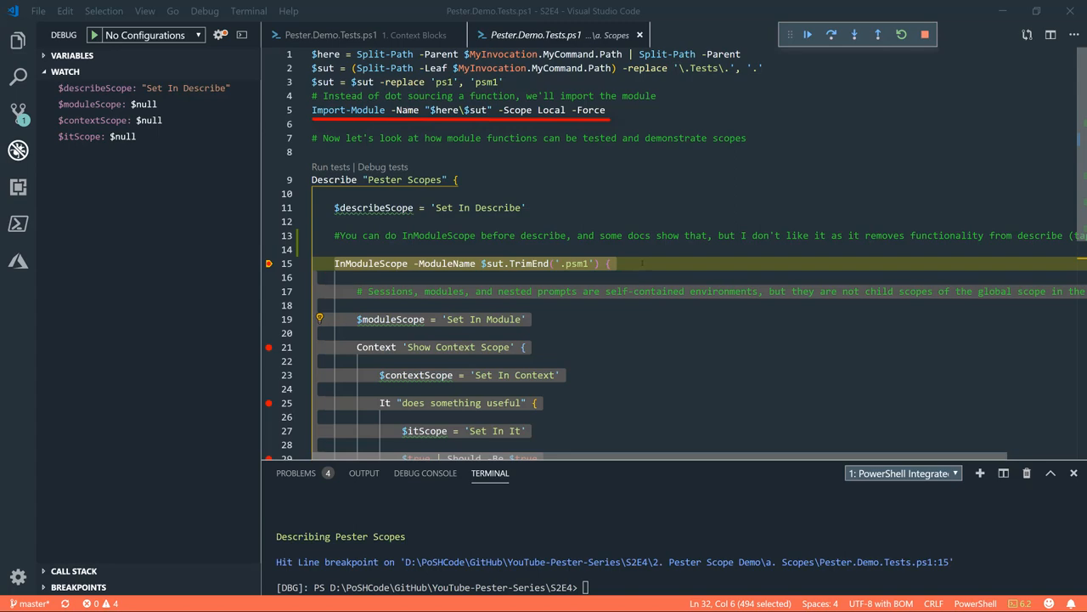
Step: Scroll through the Scopes test while debugging, then open the Pester.Demo.psm1 module
scroll(down, 3)
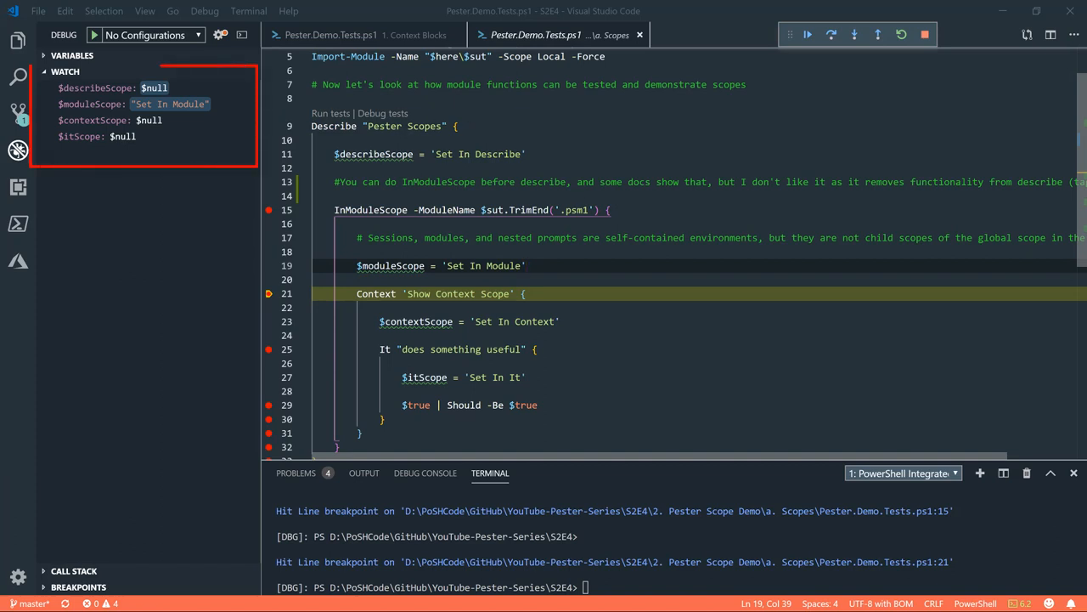
click(136, 103)
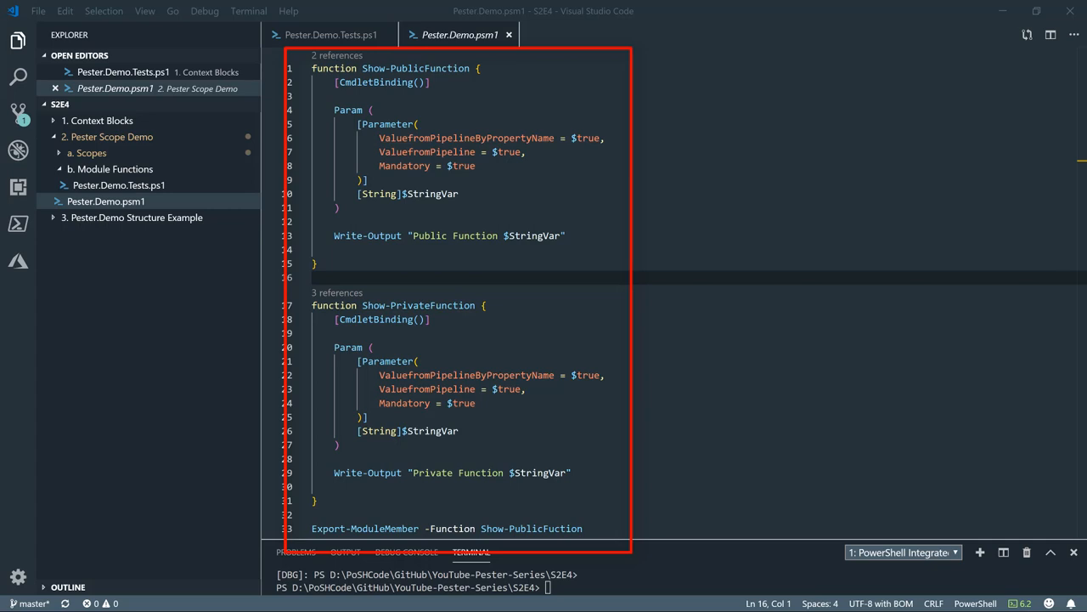
Step: Resize the panel to show the Structure Example folder's Functions, Tests and Pester.Demo.psm1
drag(773, 395, 586, 527)
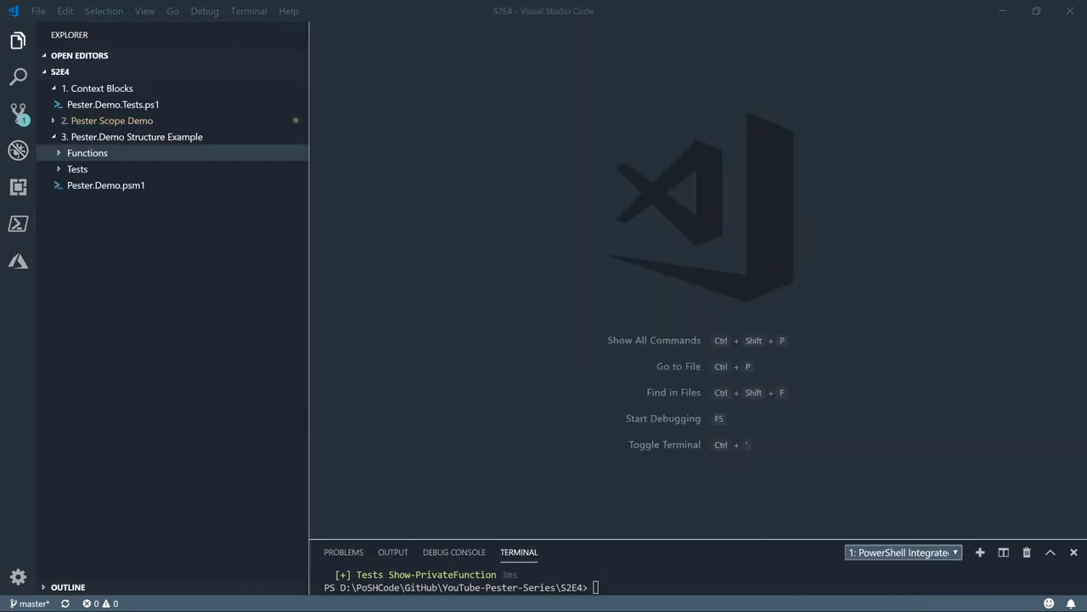
Step: Expand Functions > Private and open Show-PrivateFunction.ps1
click(113, 103)
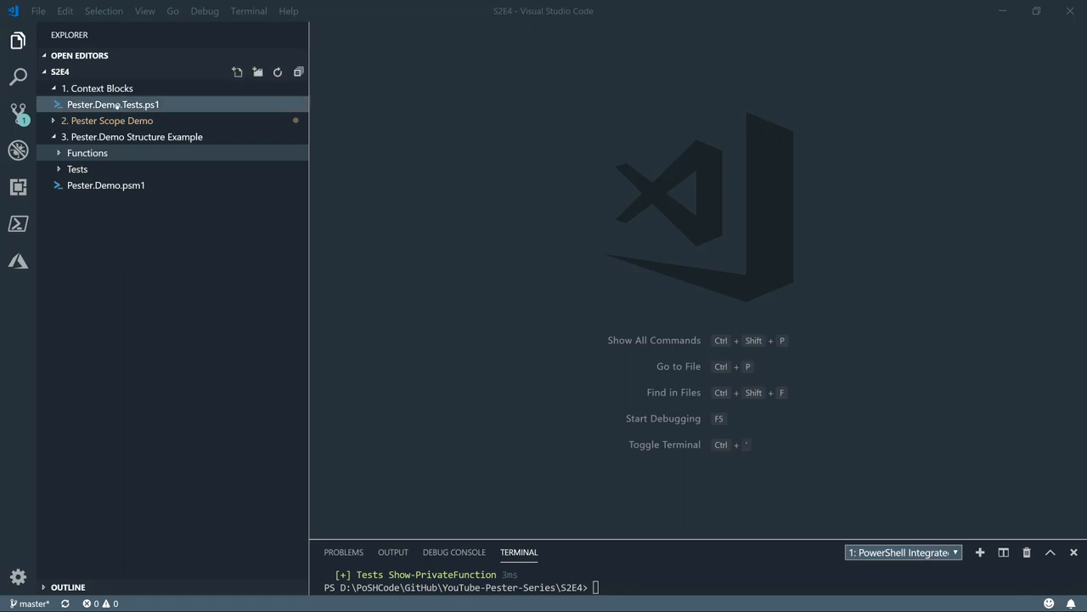
click(86, 152)
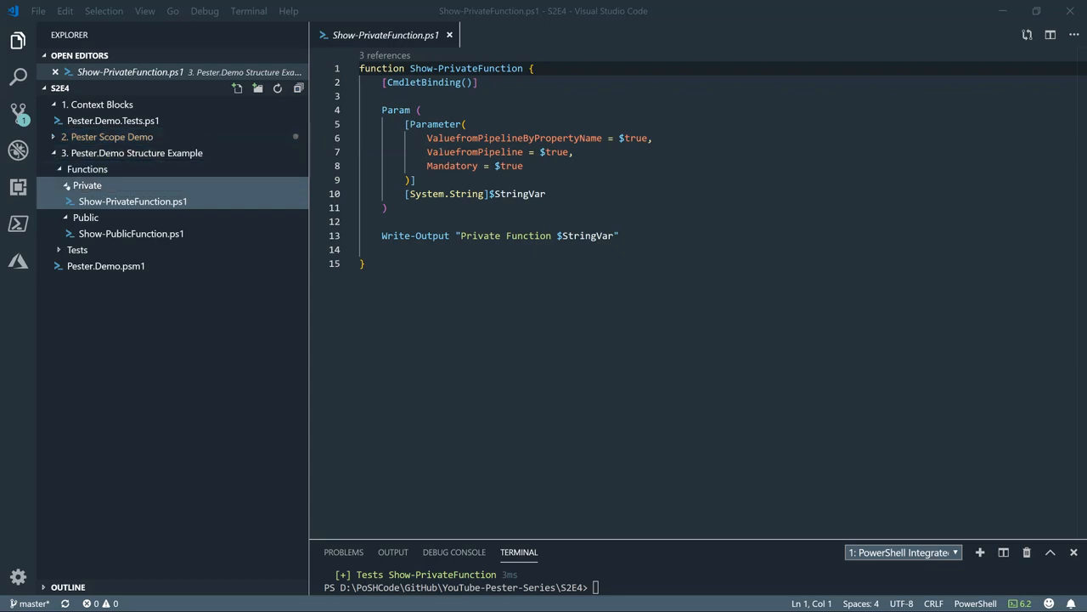
Step: Collapse Functions and expand Tests to show Integration, Unit and InvokePesterDemo.ps1
click(76, 184)
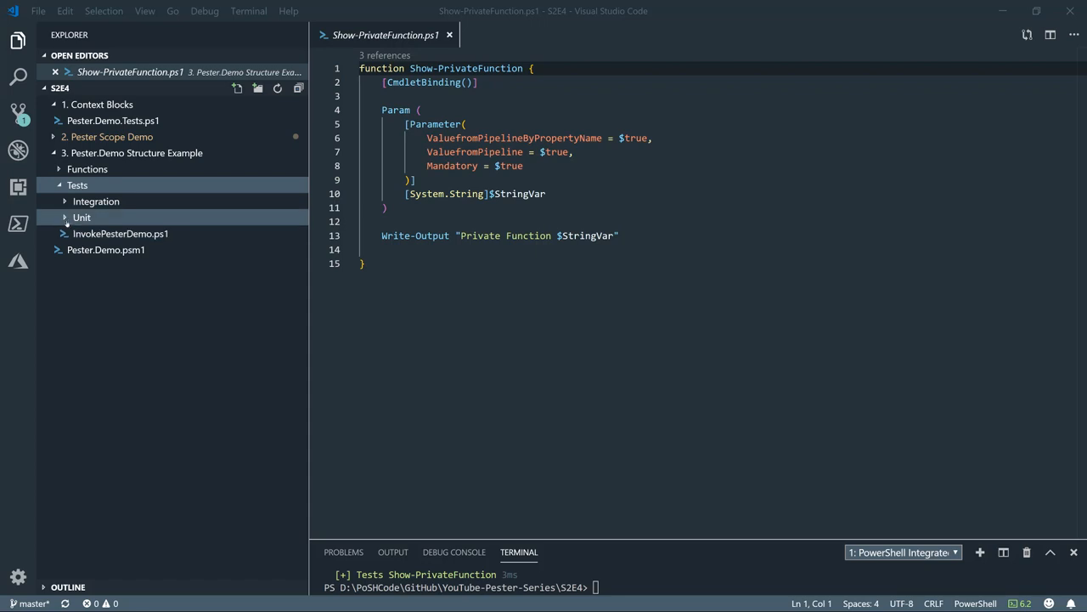
click(148, 281)
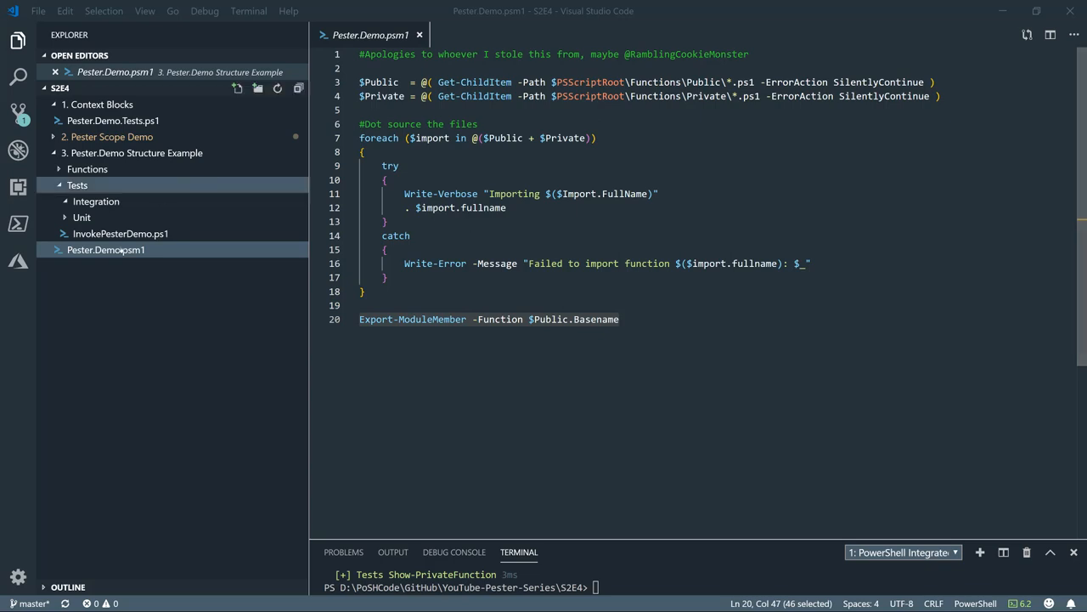
Step: Open InvokePesterDemo.ps1 from the Tests folder after reviewing Pester.Demo.psm1
click(120, 233)
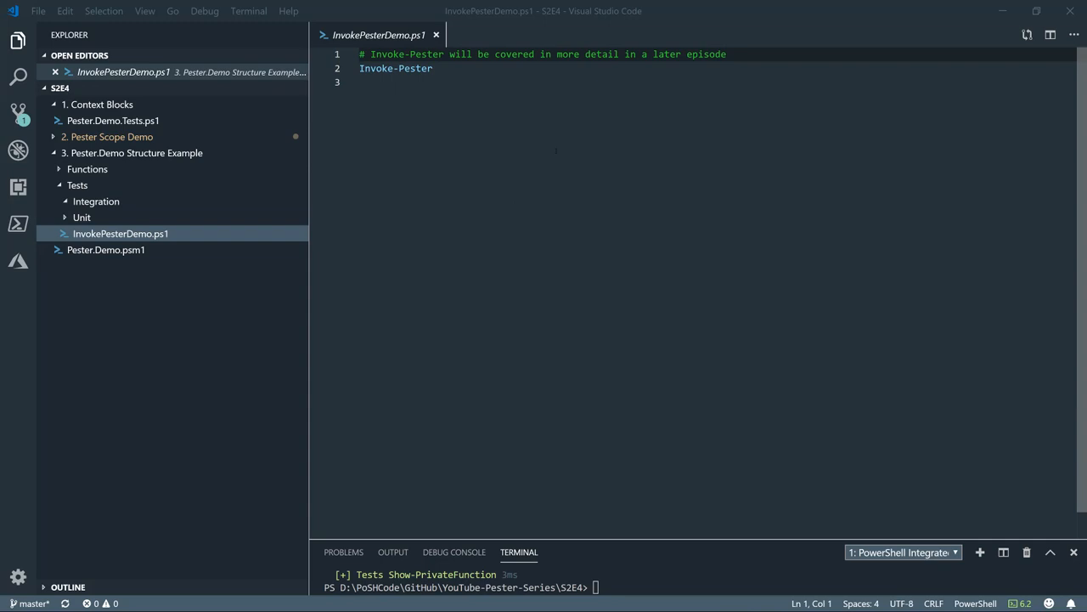